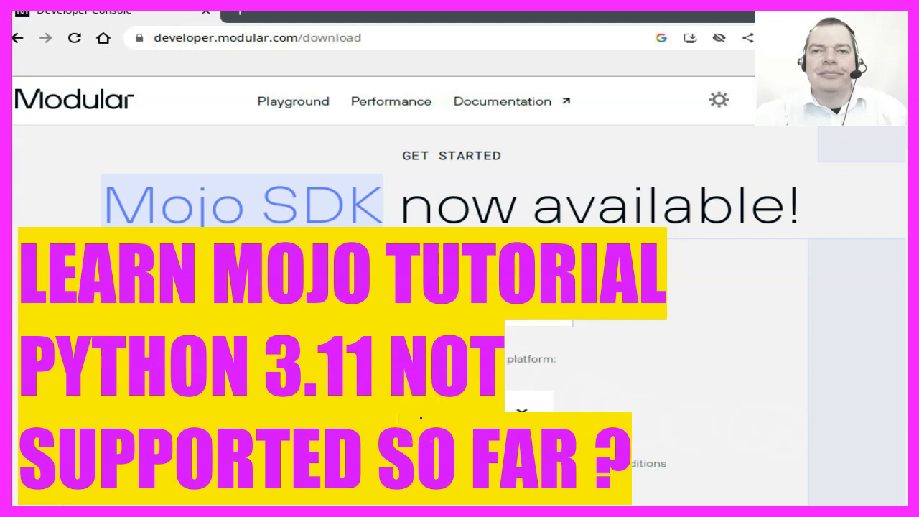
# Scroll the Mojo SDK download page down to the Install on Linux steps
pyautogui.scroll(-3)
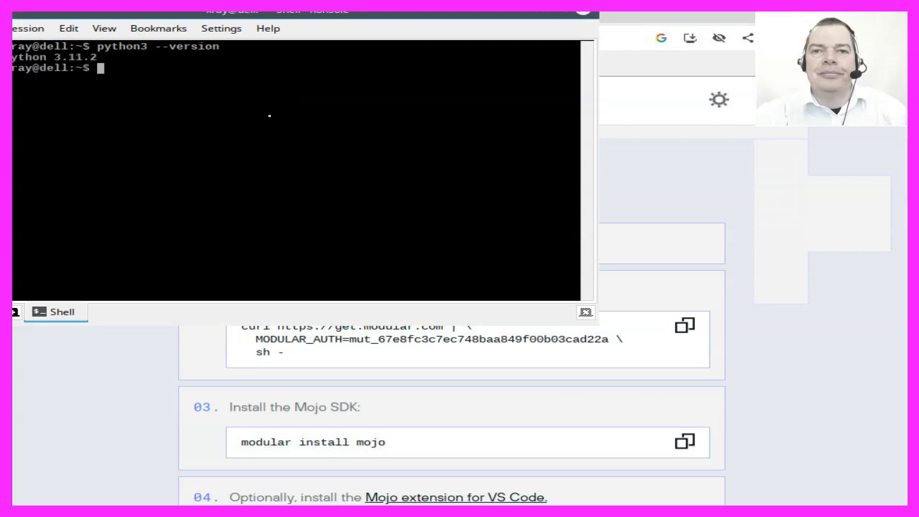
pyautogui.click(218, 125)
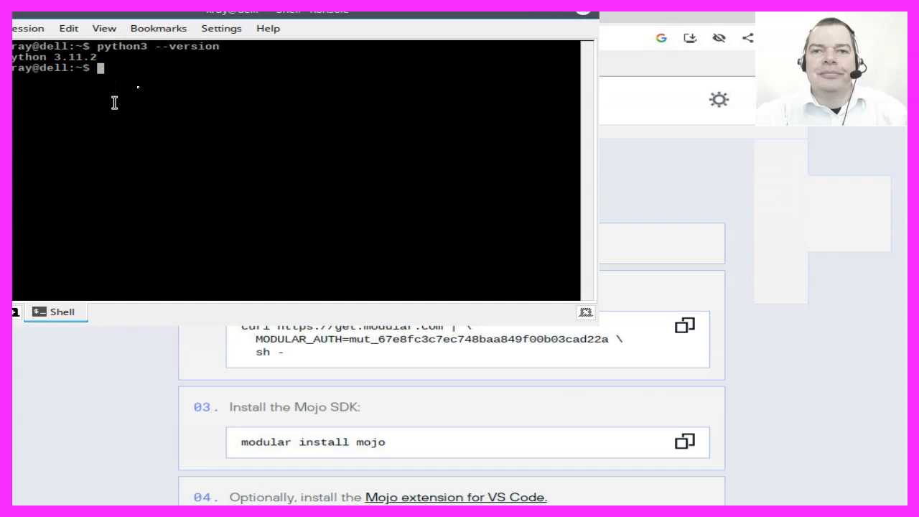
pyautogui.moveTo(130, 91)
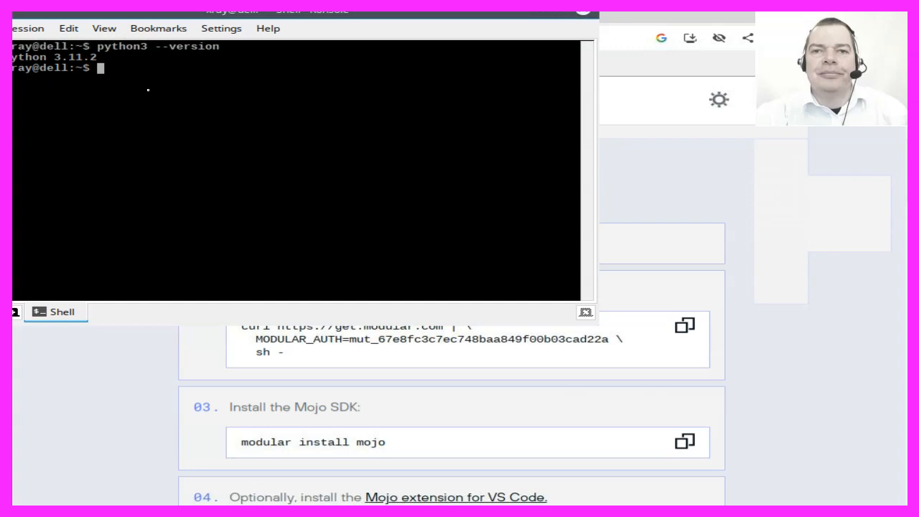
# Bring the install page forward to show the Linux requirements listing Python 3.8–3.10
pyautogui.click(495, 244)
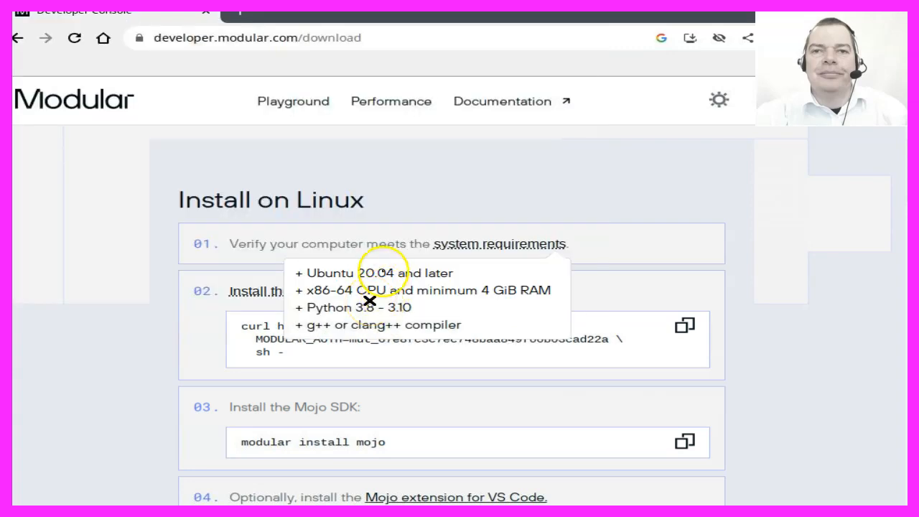
pyautogui.moveTo(388, 256)
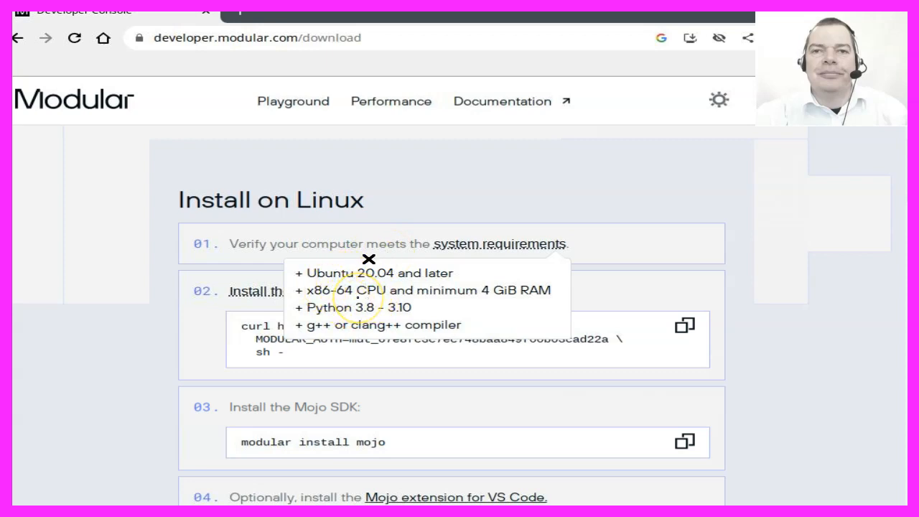
pyautogui.moveTo(360, 290)
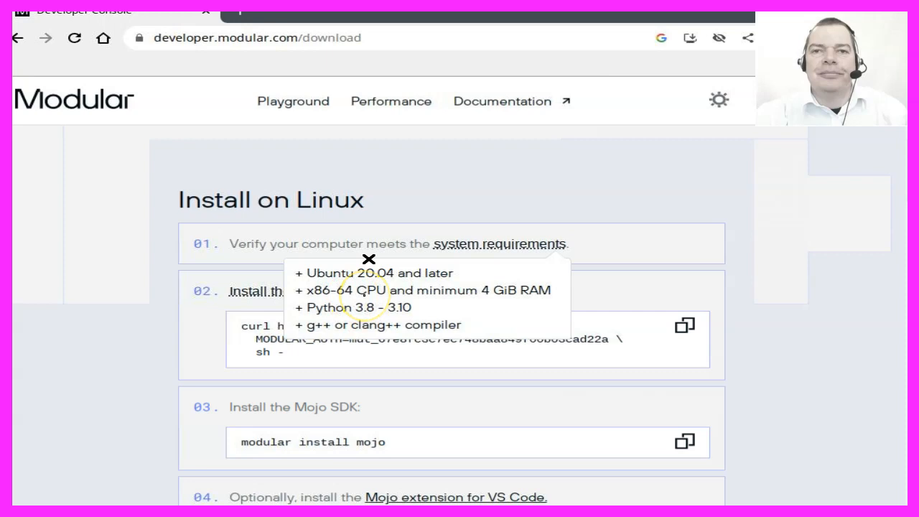